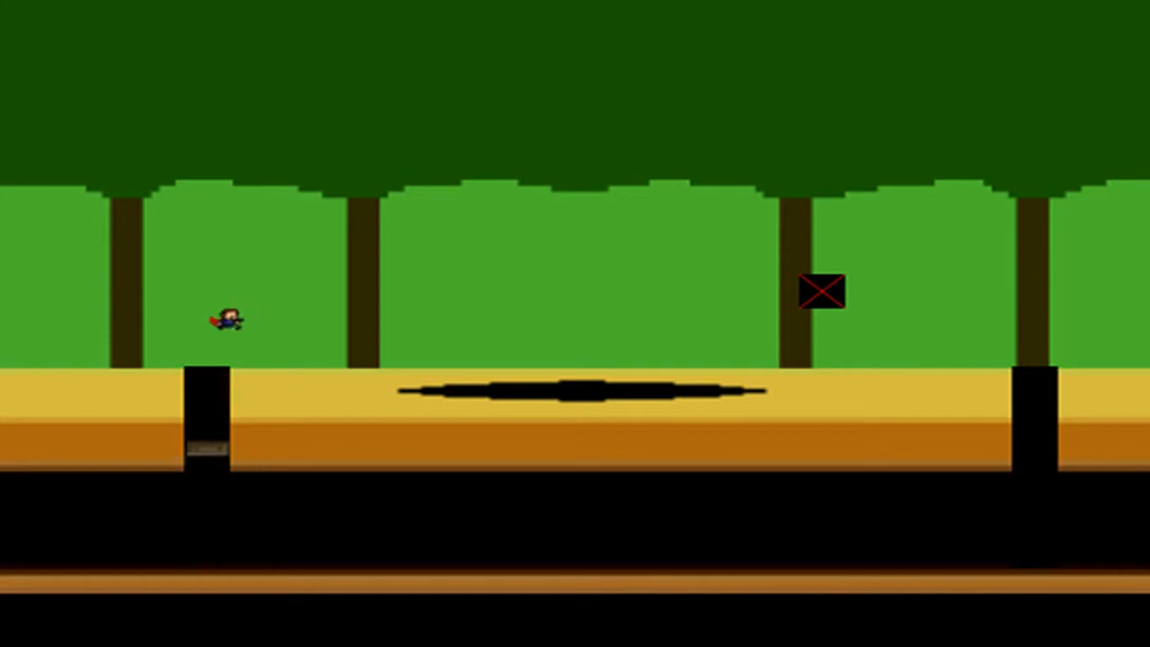
key(Right)
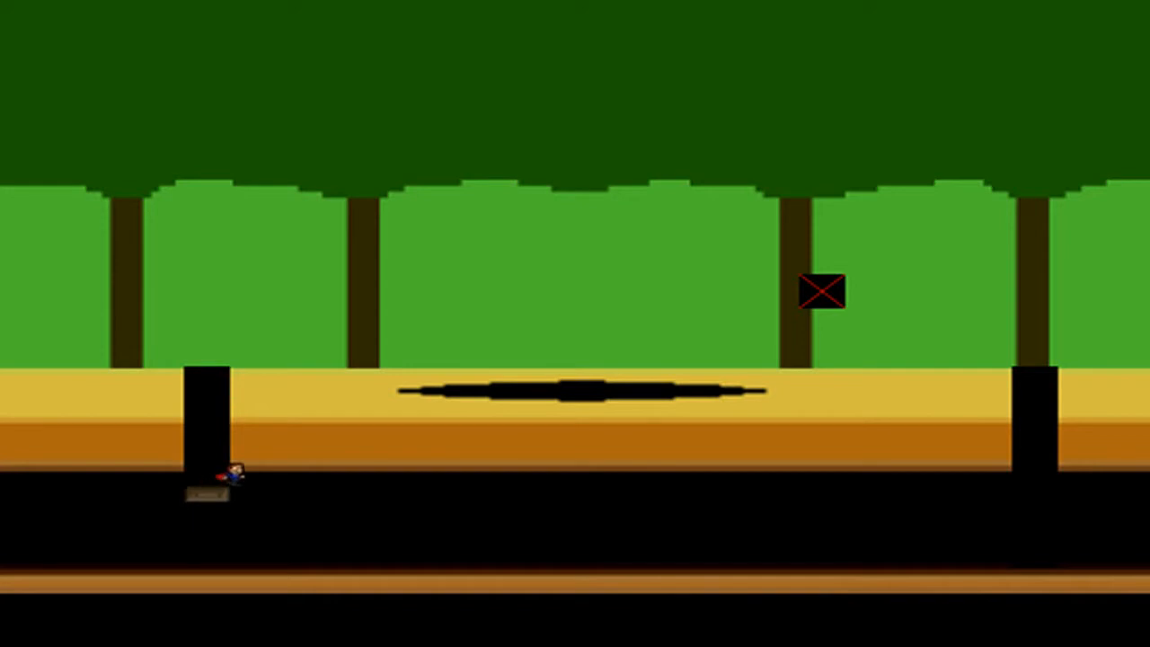
key(Up)
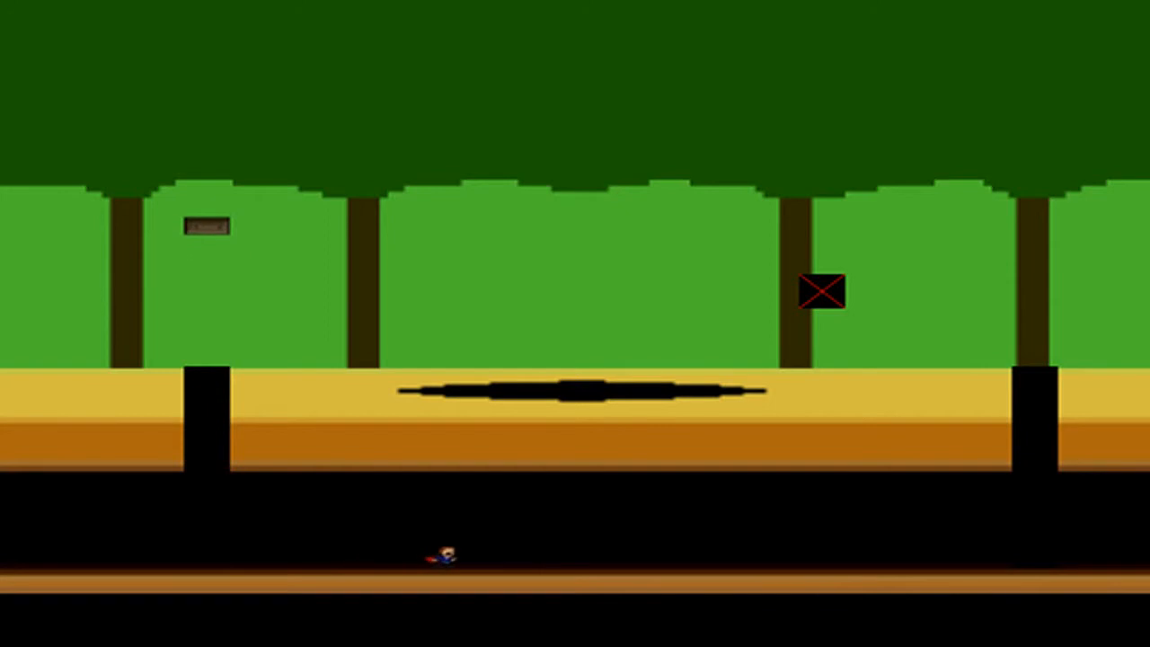
key(Right)
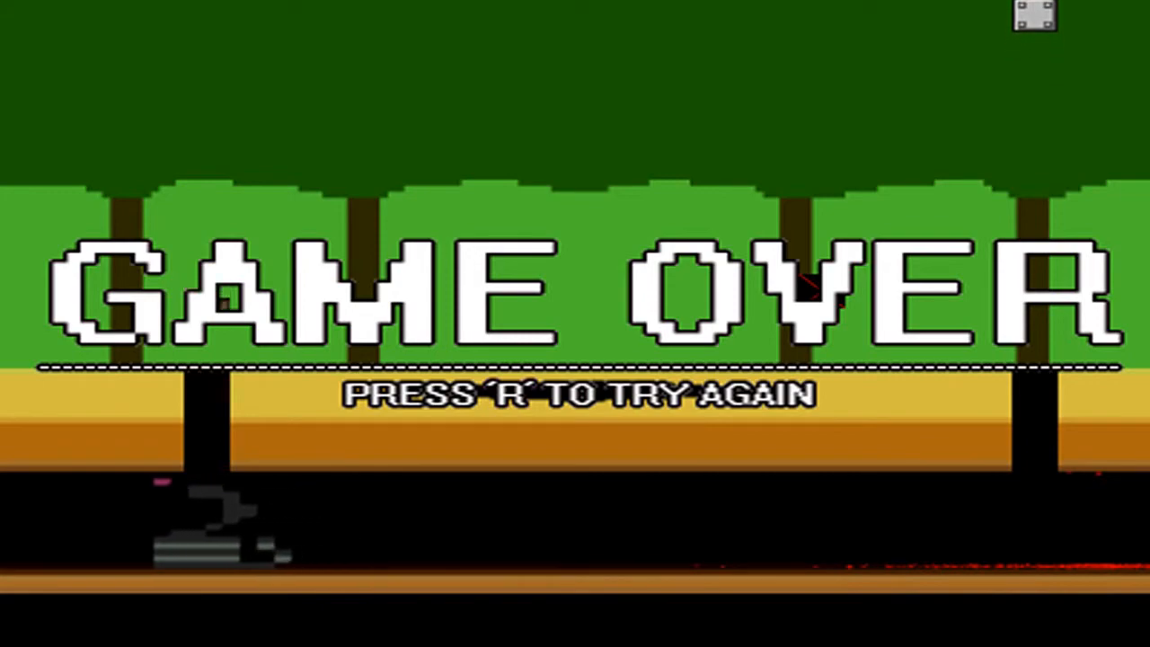
key(r)
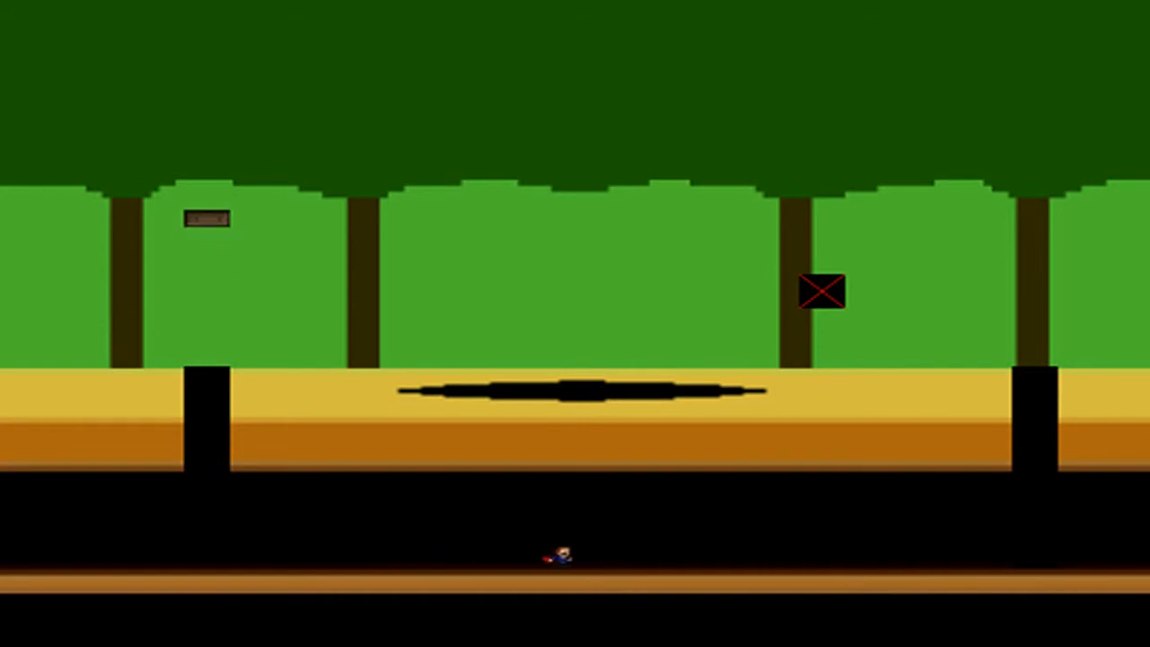
key(Right)
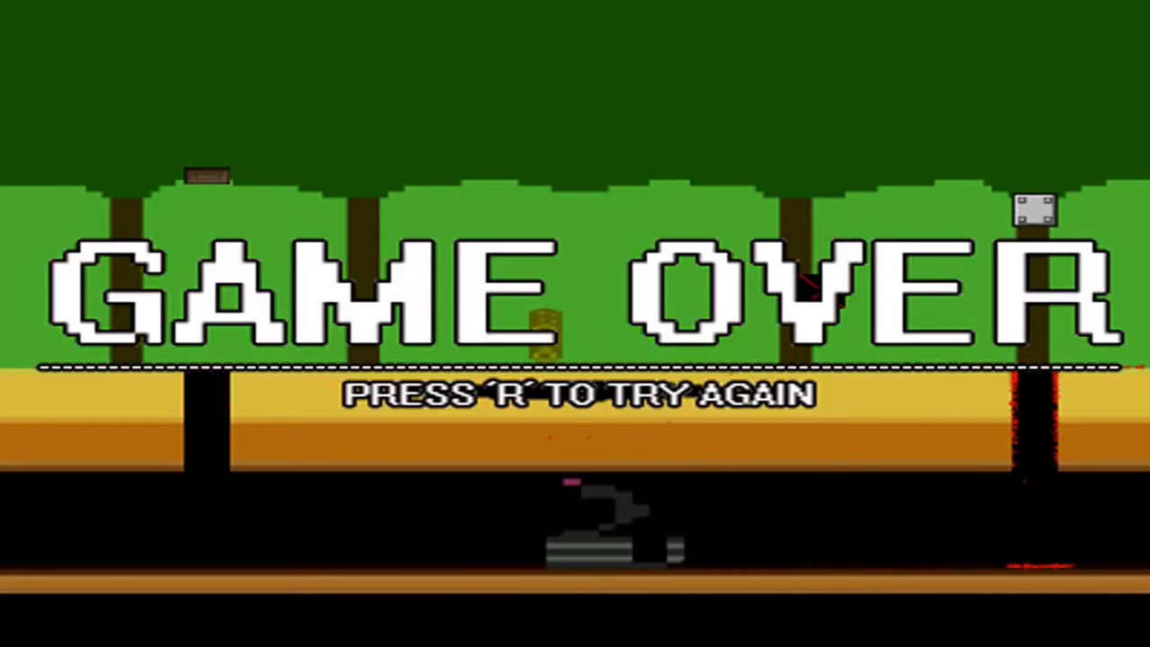
key(r)
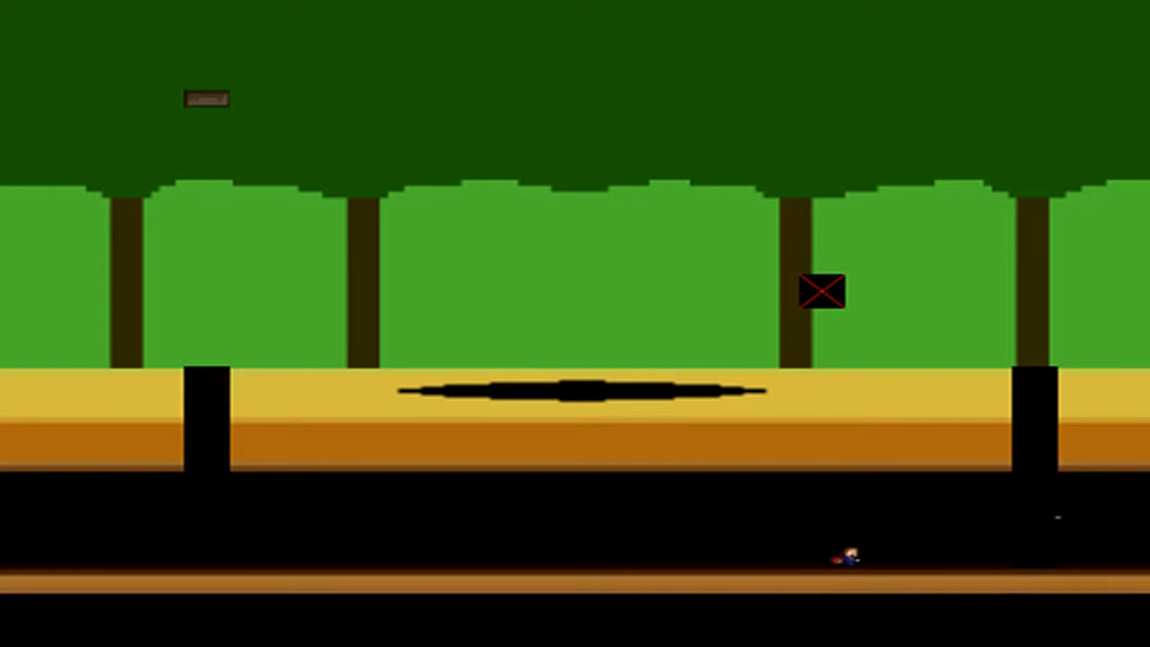
key(Right)
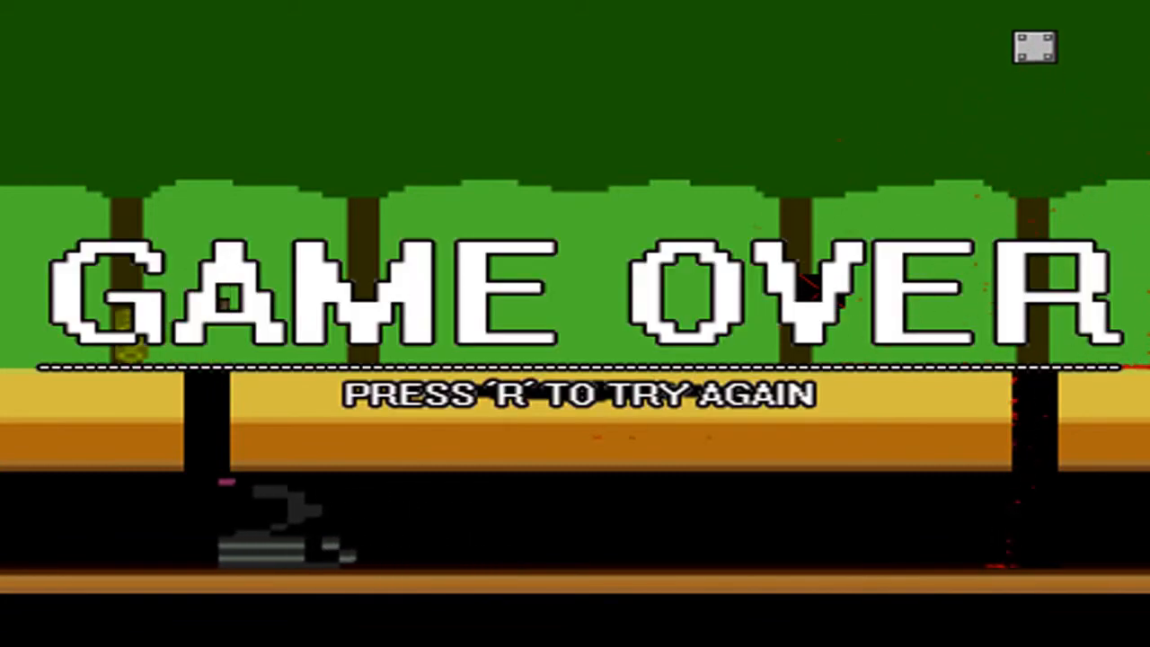
key(r)
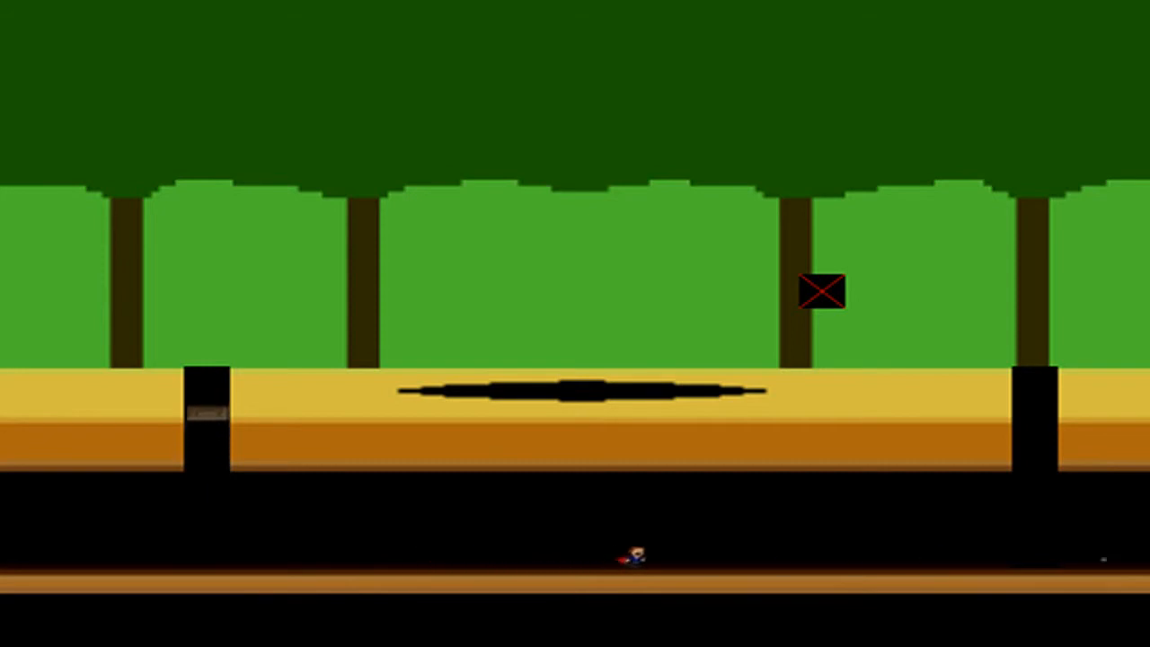
key(Right)
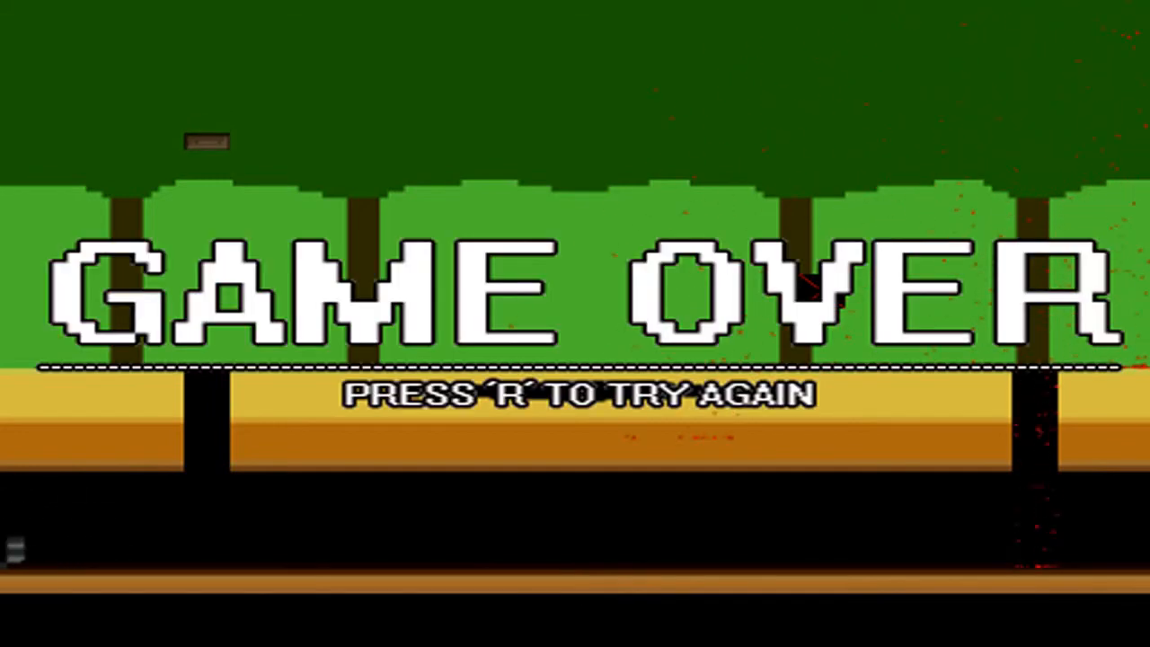
key(r)
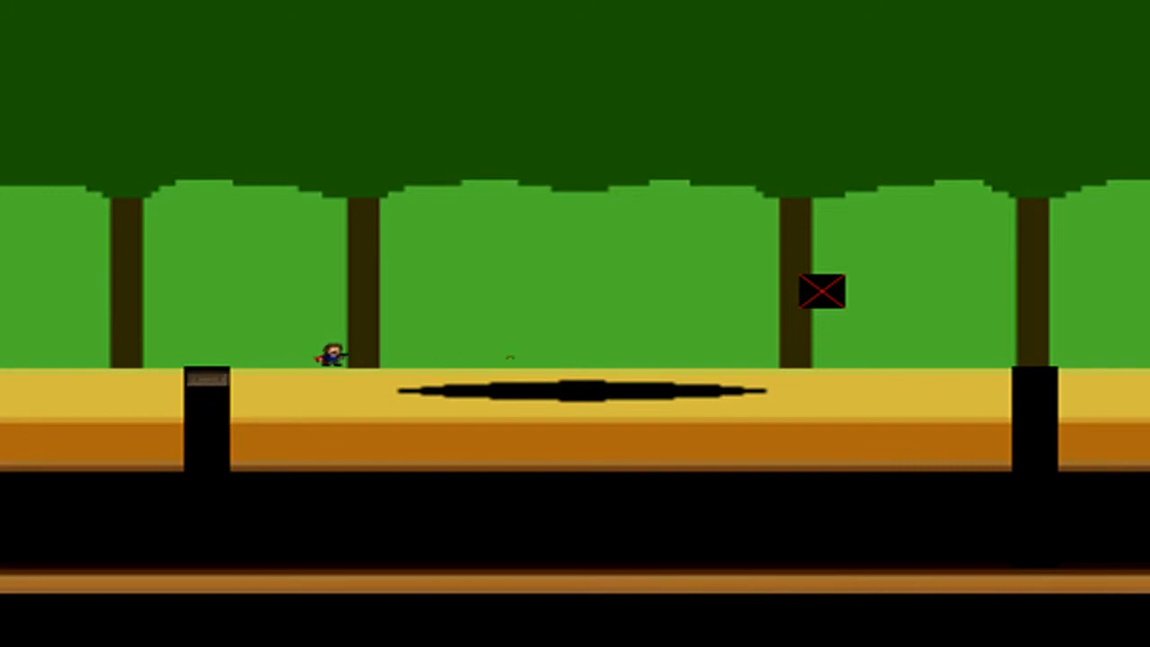
key(Down)
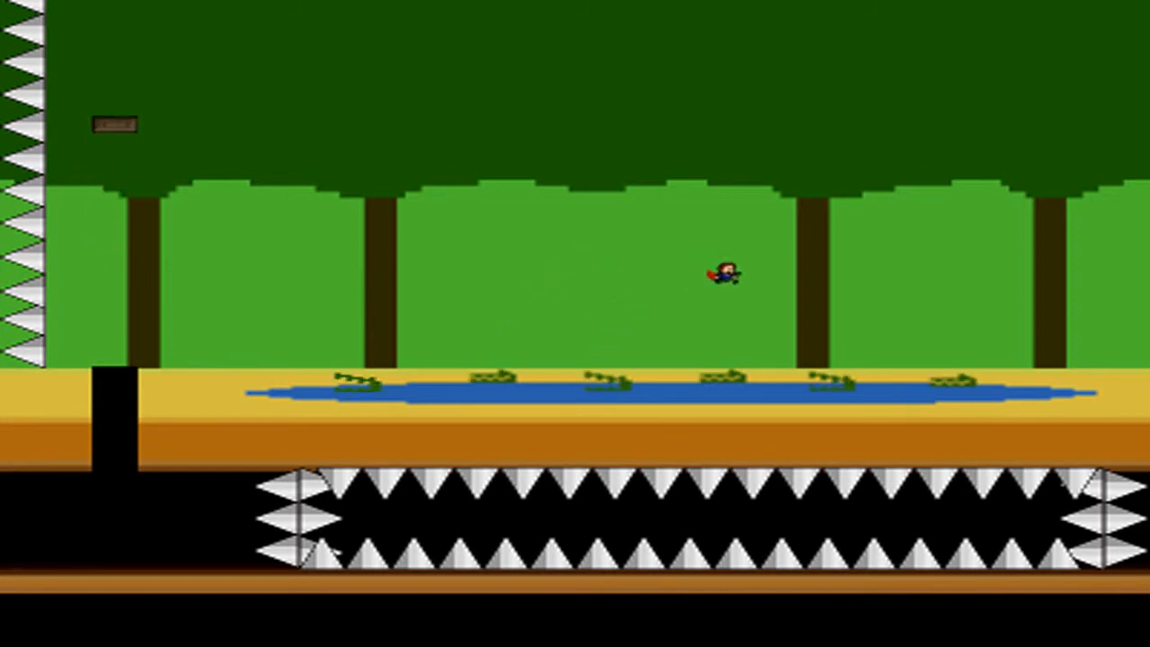
key(Right)
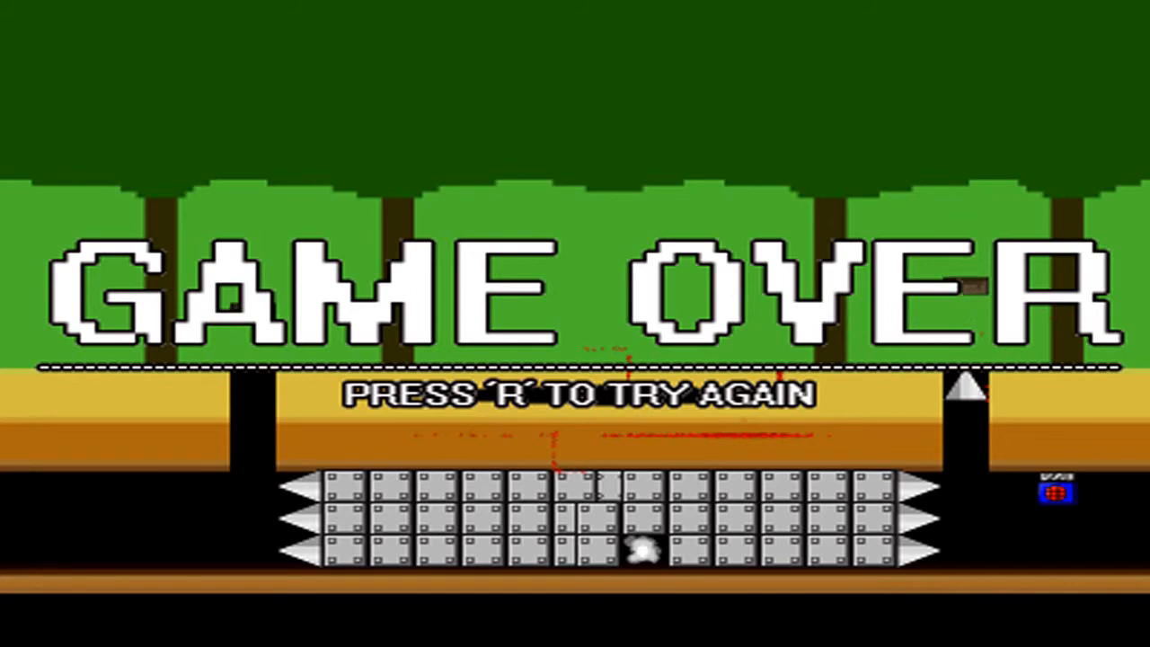
key(r)
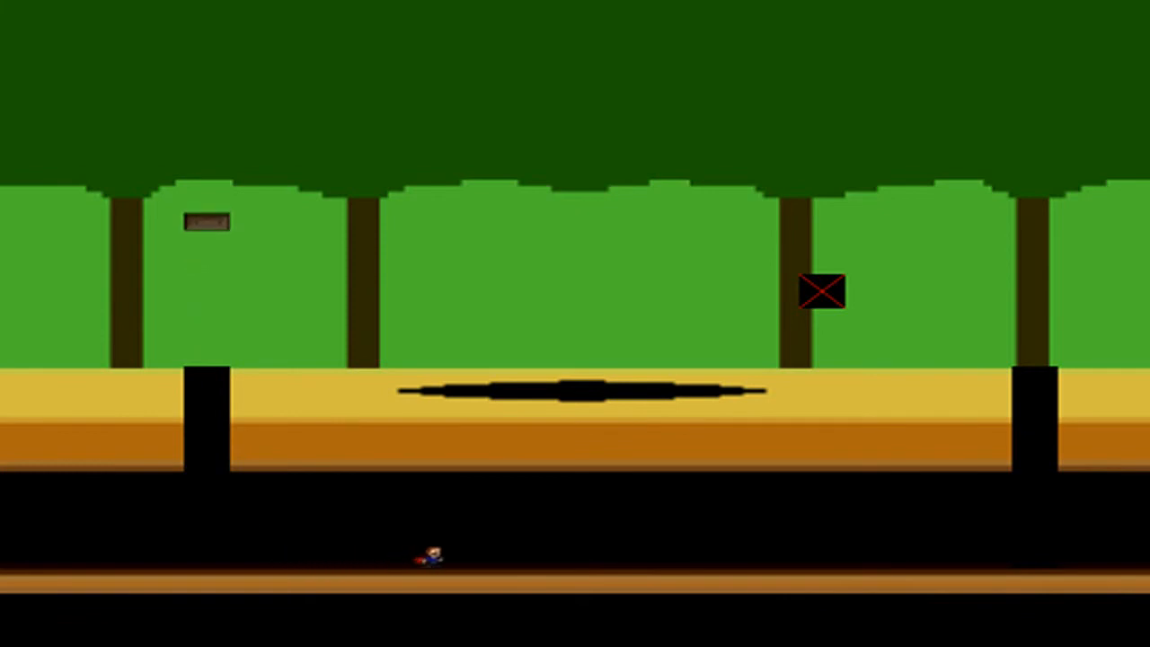
key(Right)
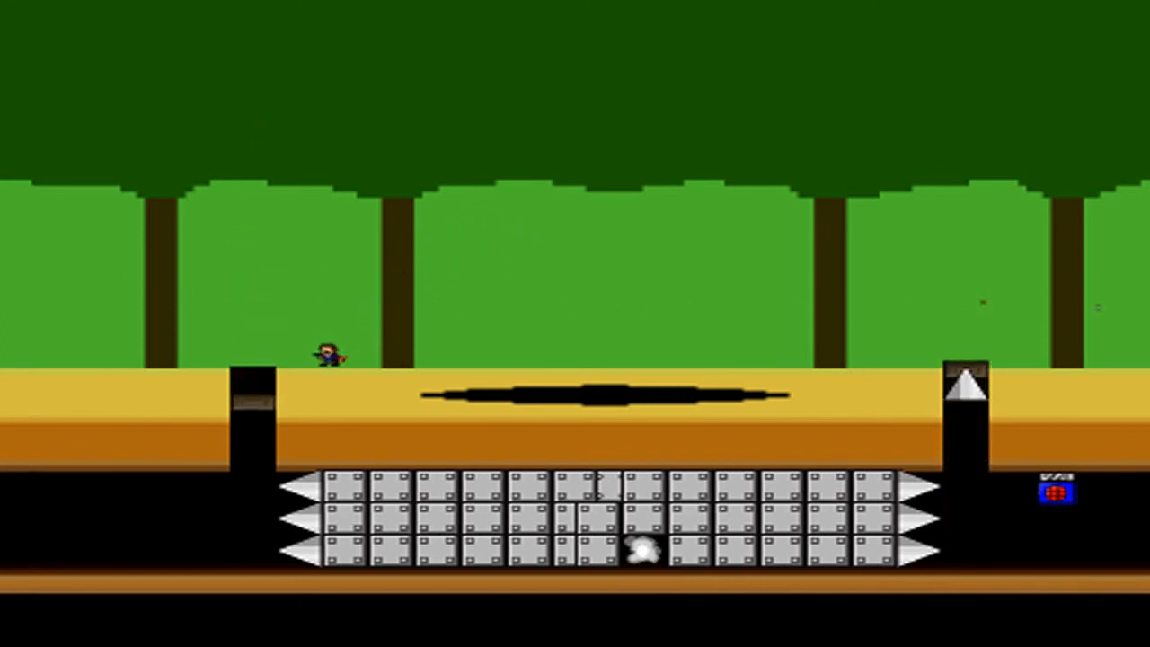
key(space)
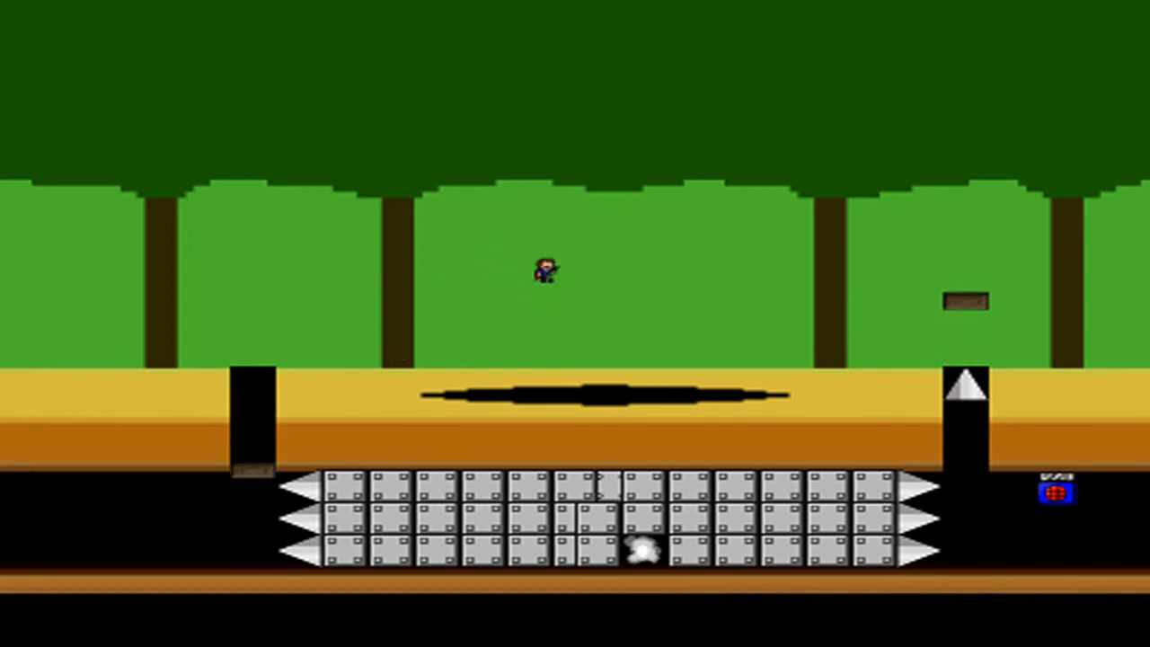